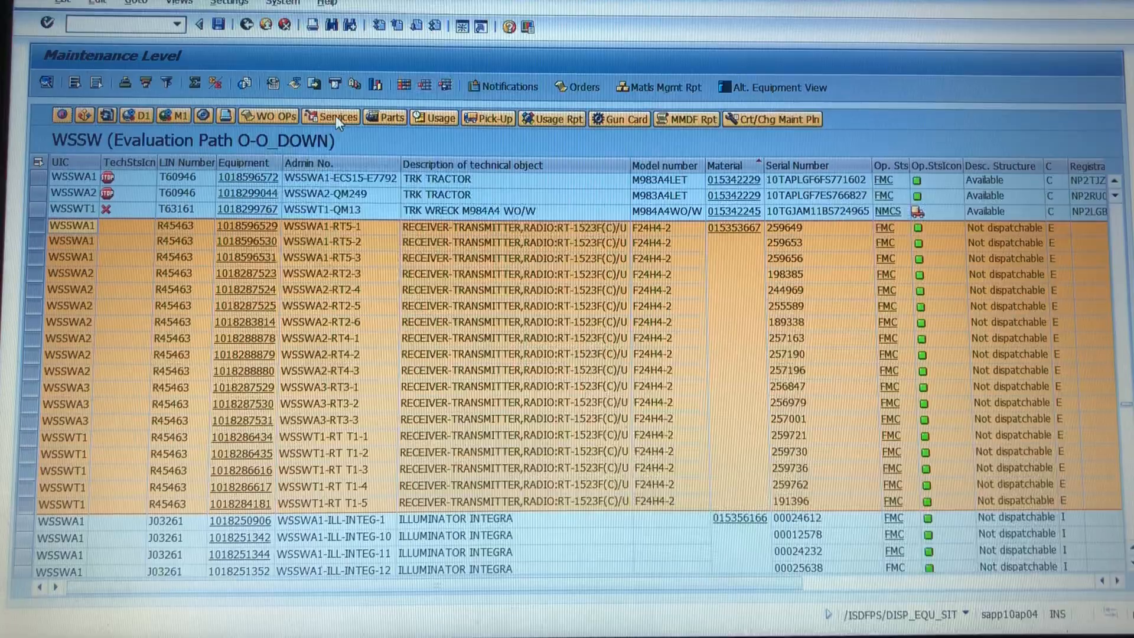
- Start creating a new days-only maintenance plan with service 103 BIENNIAL (730 days) for the marked equipment
left_click(331, 117)
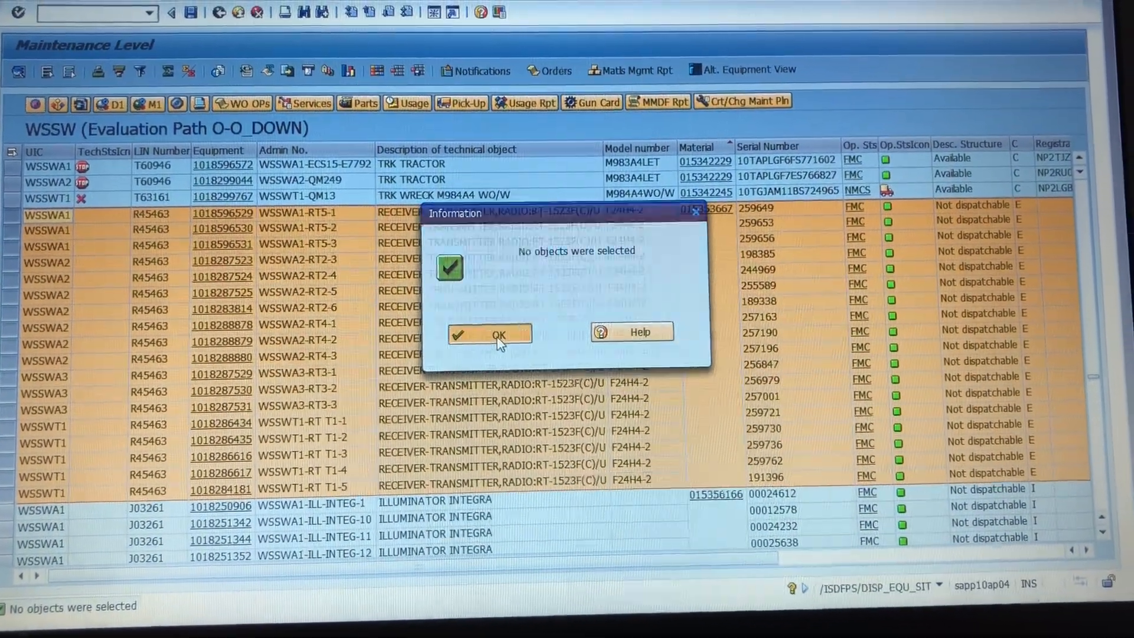
left_click(489, 334)
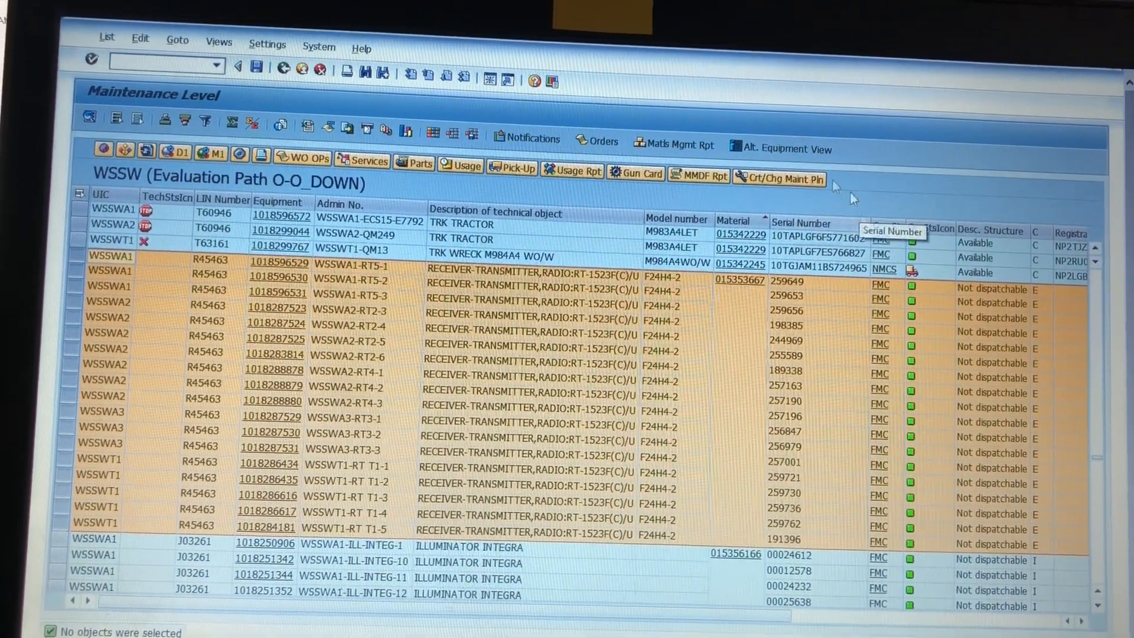
left_click(784, 179)
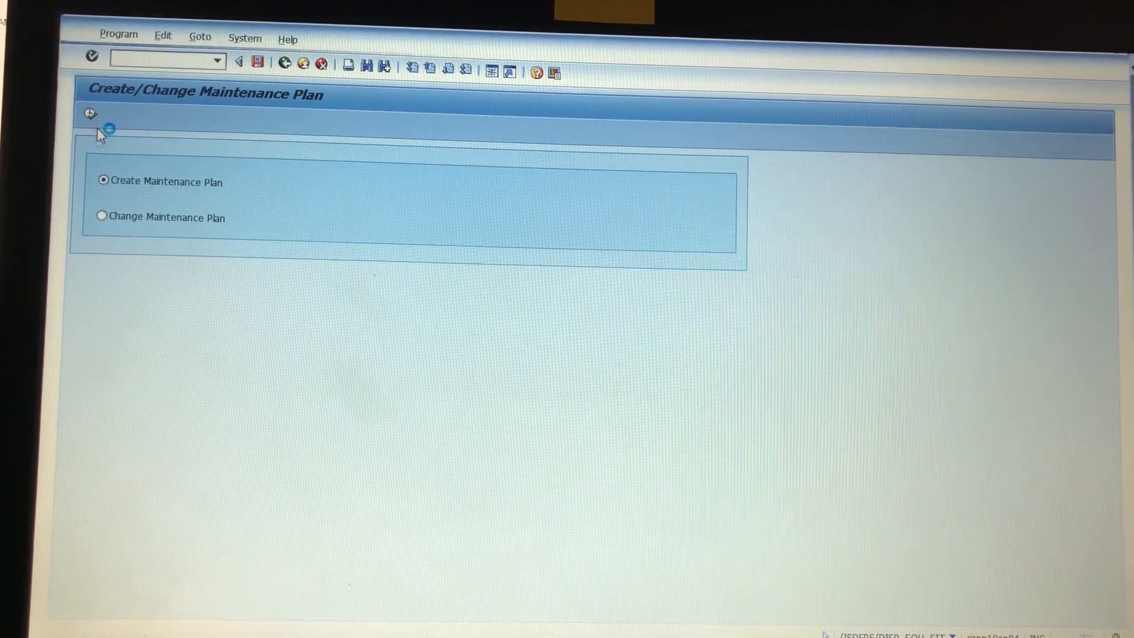
left_click(90, 113)
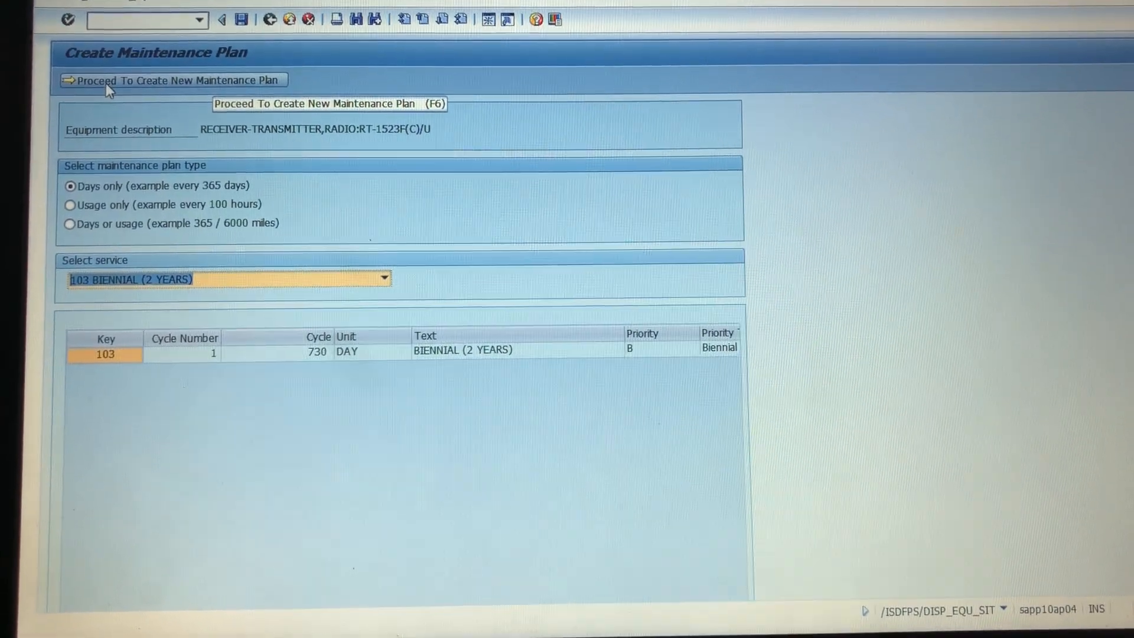
- Include 10% early/late tolerances, plan text and a 2019-04-01 start date for all listed plans
left_click(171, 79)
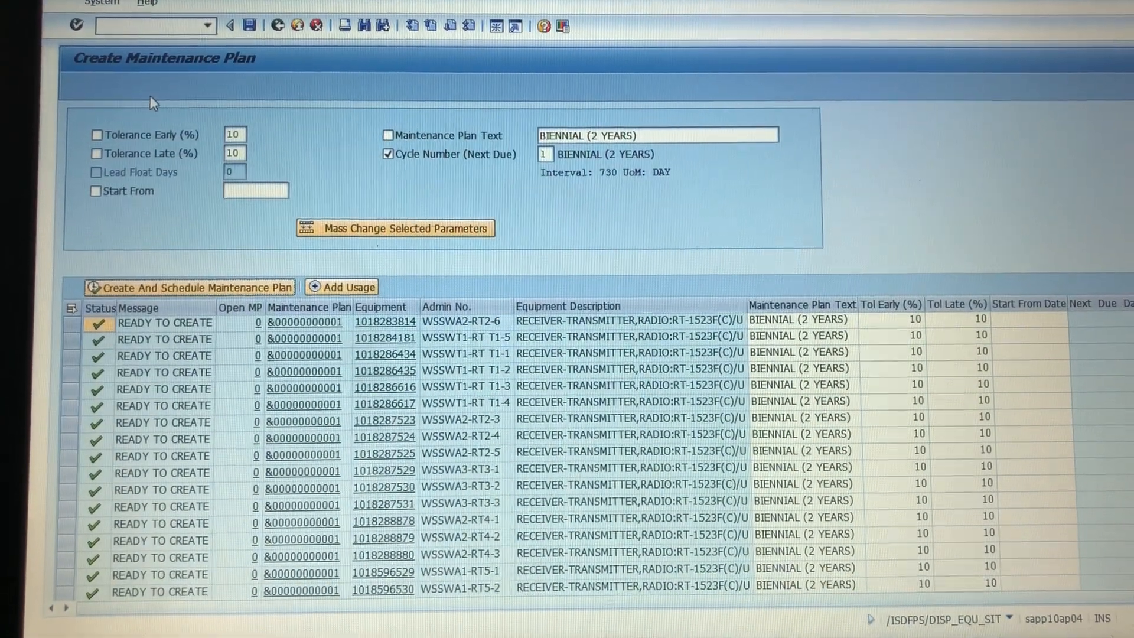
left_click(96, 133)
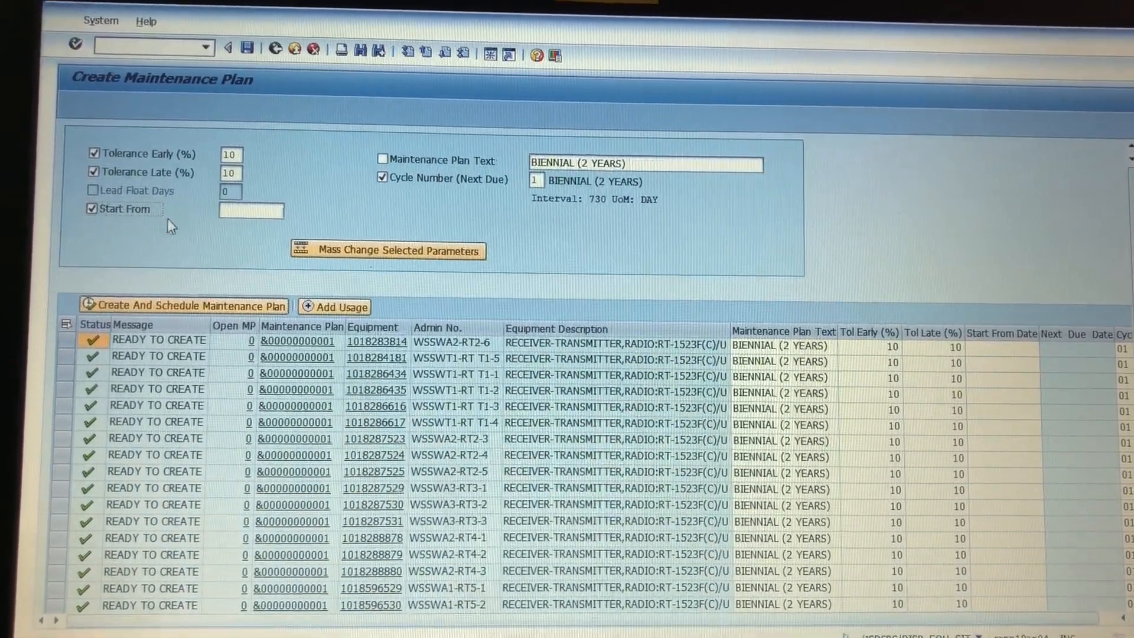
left_click(382, 159)
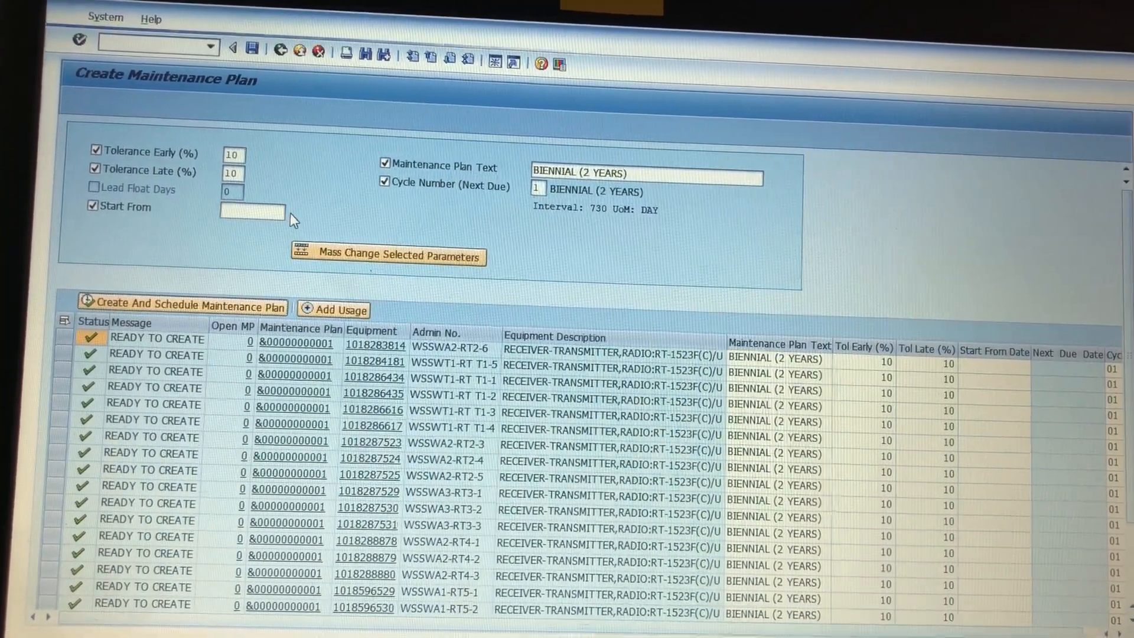
left_click(251, 211)
type("2019-04-01")
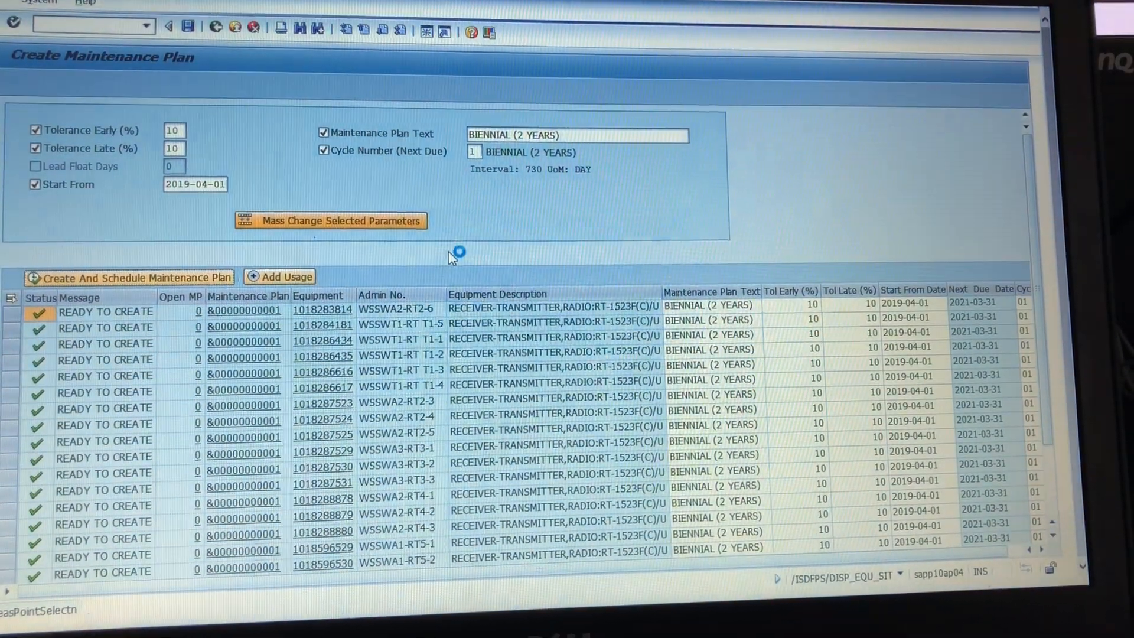
left_click(330, 221)
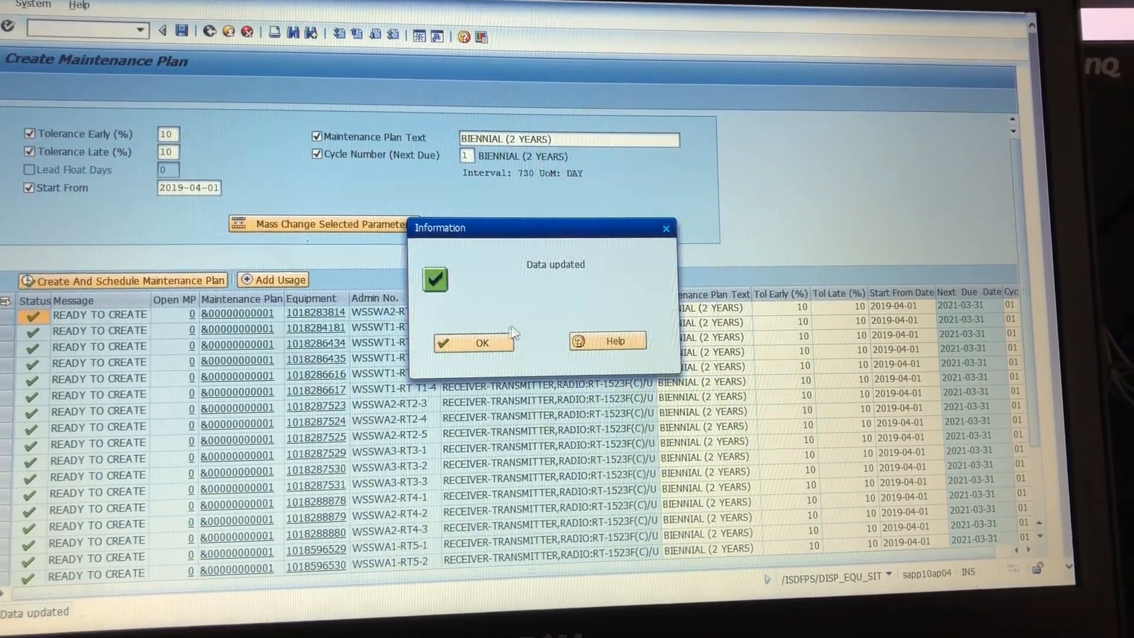
left_click(473, 342)
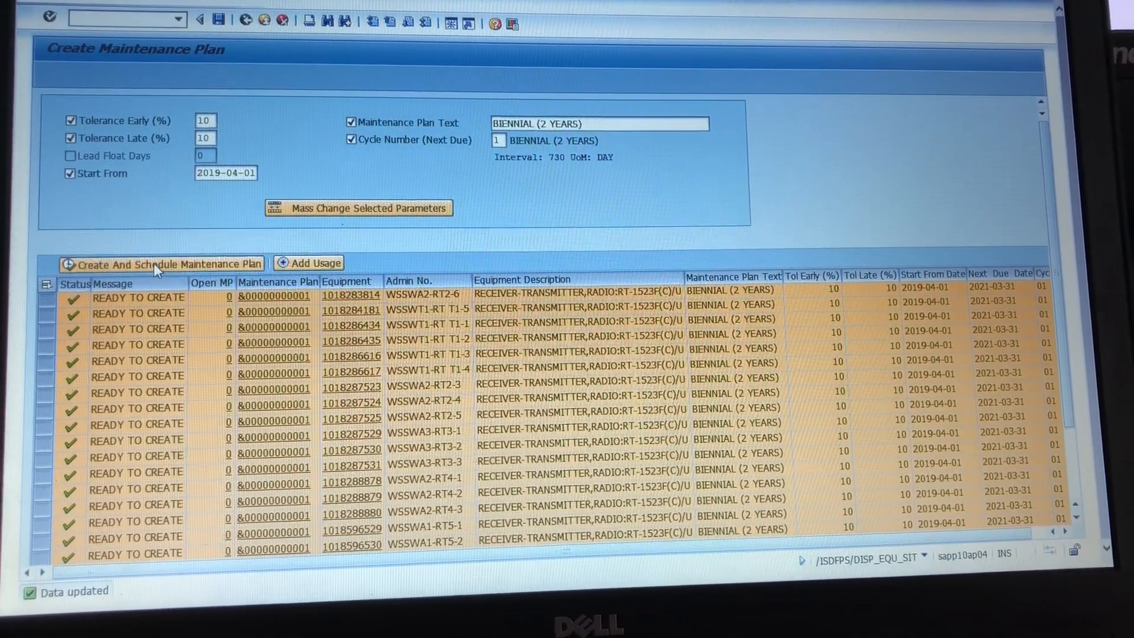
left_click(162, 262)
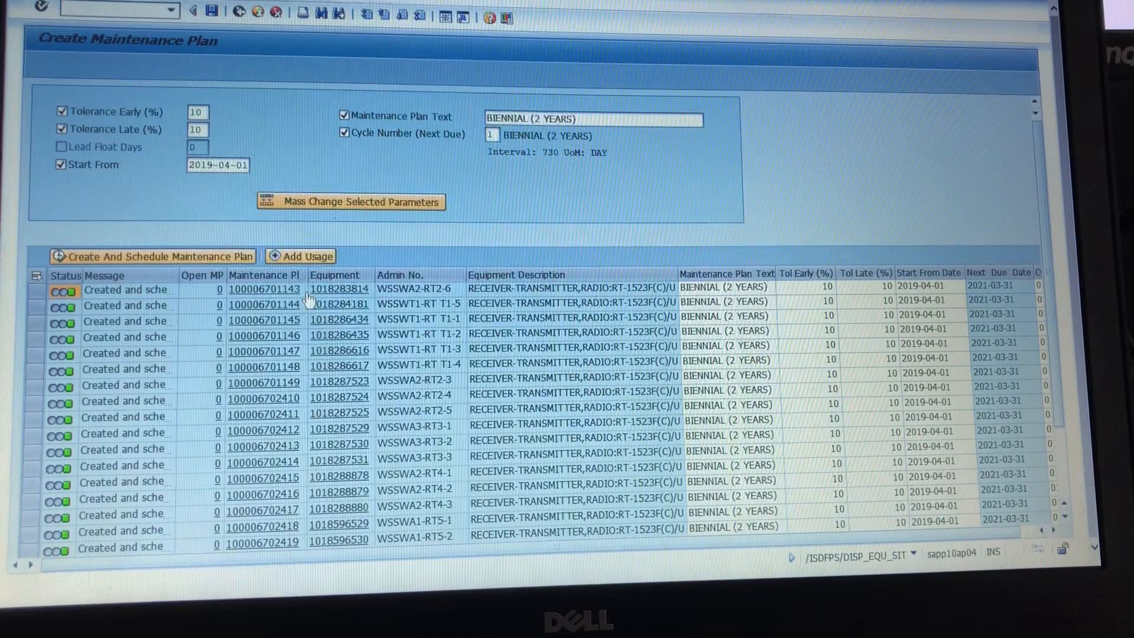